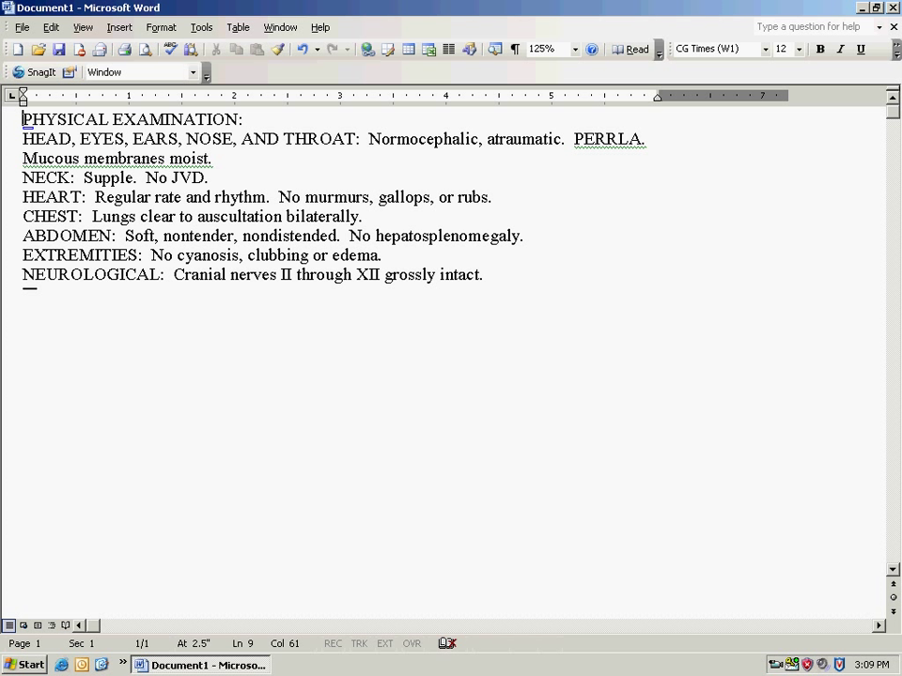
Select the whole physical examination text, heading through the NEUROLOGICAL line, ready for AutoText.
click(24, 118)
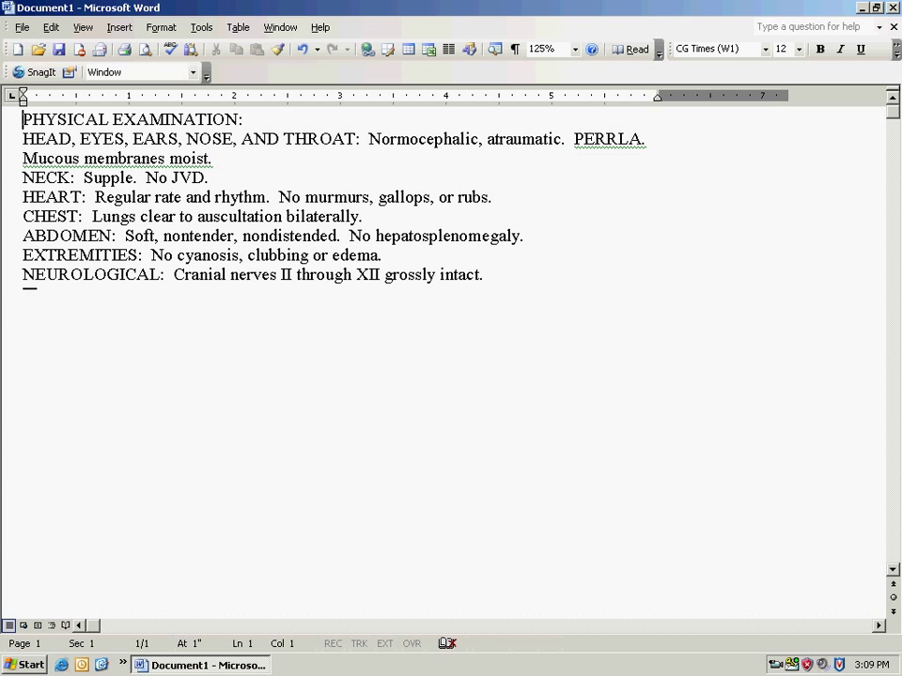
drag(248, 256, 485, 274)
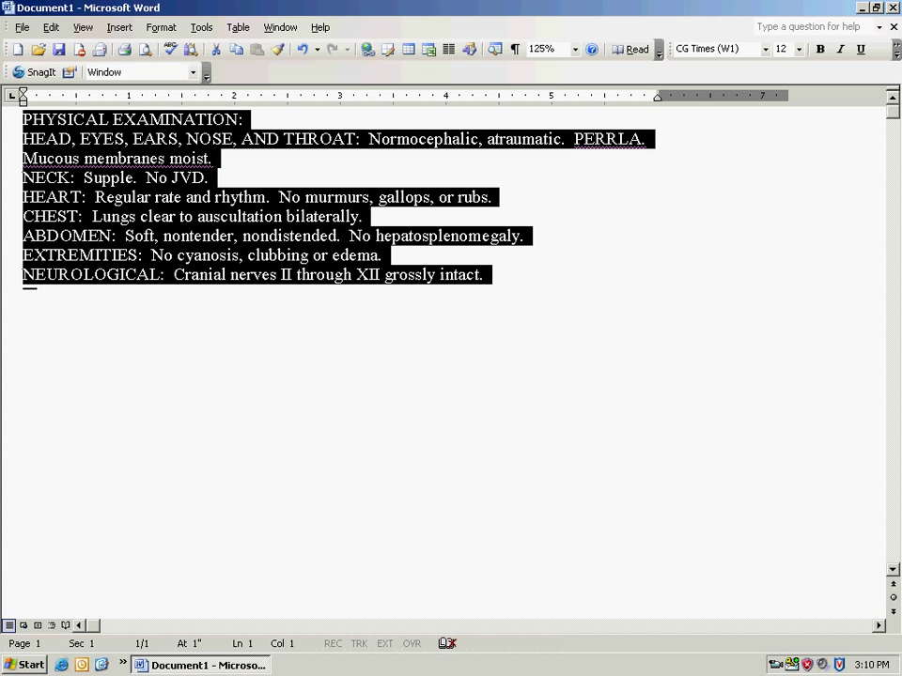
click(201, 26)
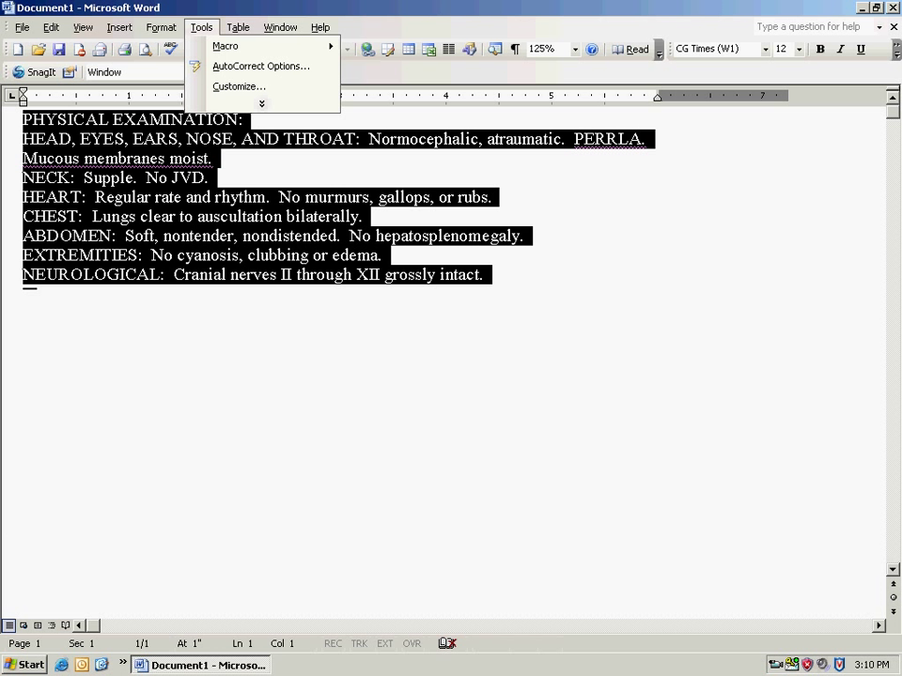
mouse_move(259, 66)
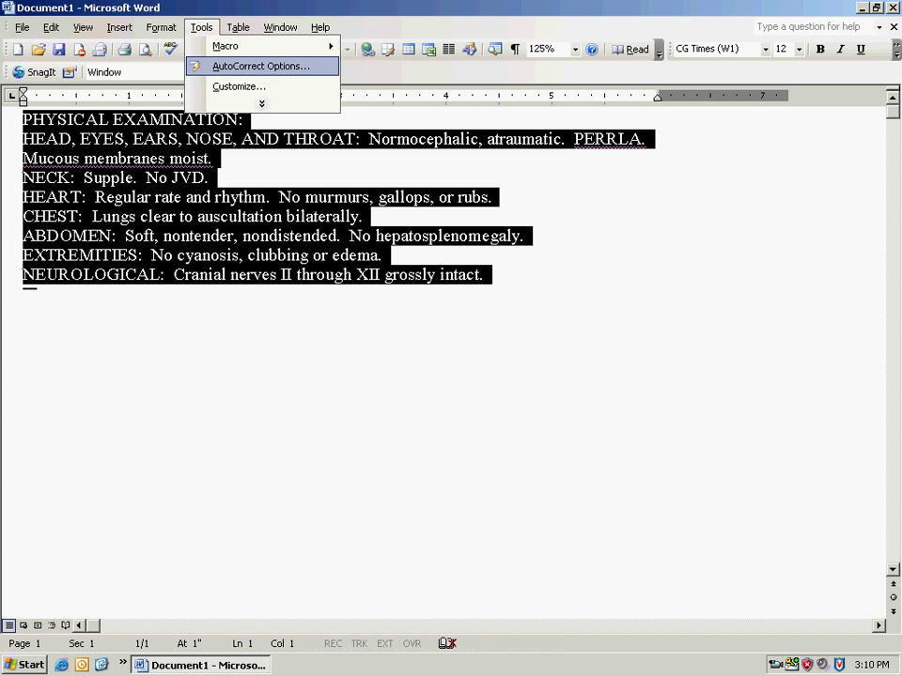
Add the selected examination text as an AutoText entry named nrmlpex.
click(259, 66)
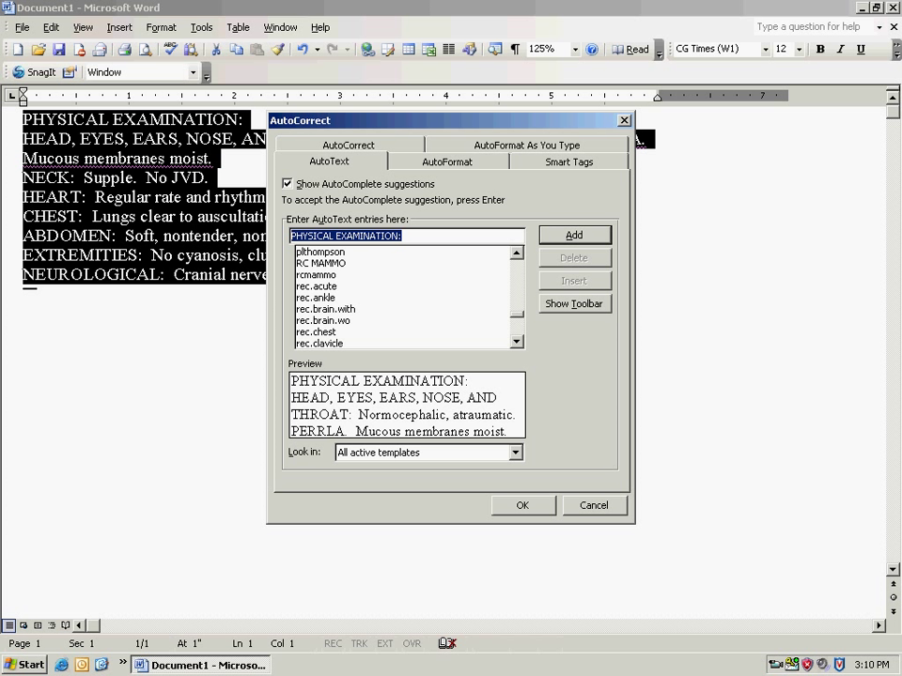
text(nor)
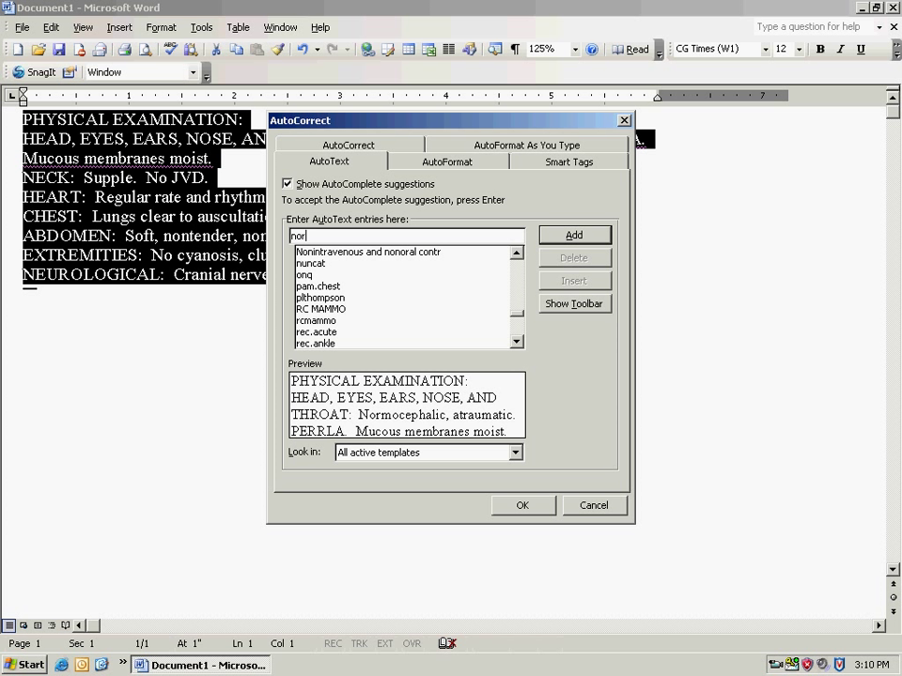
text(m)
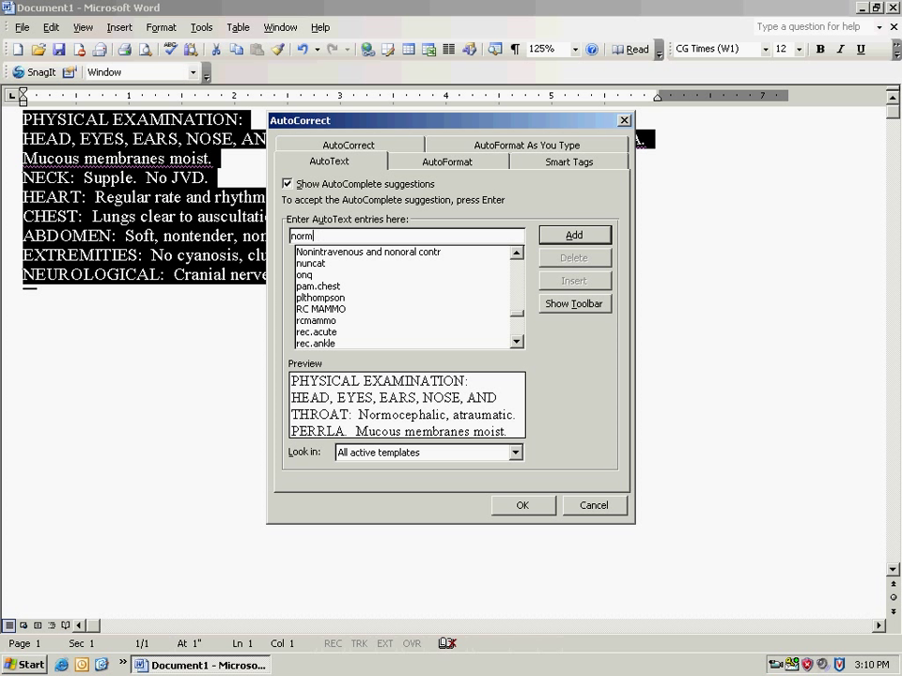
text(nrmlpex)
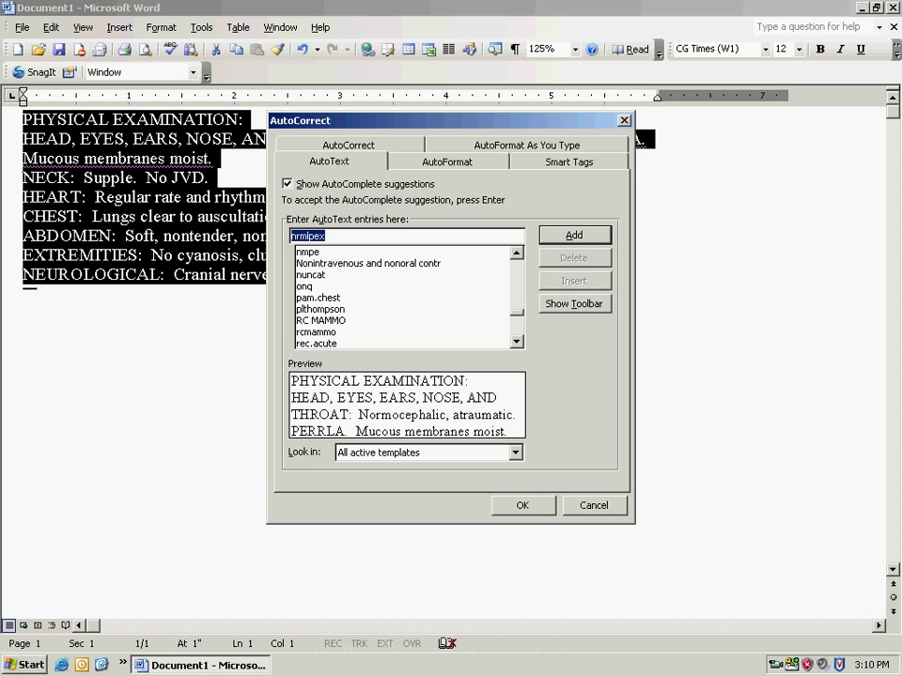
click(523, 505)
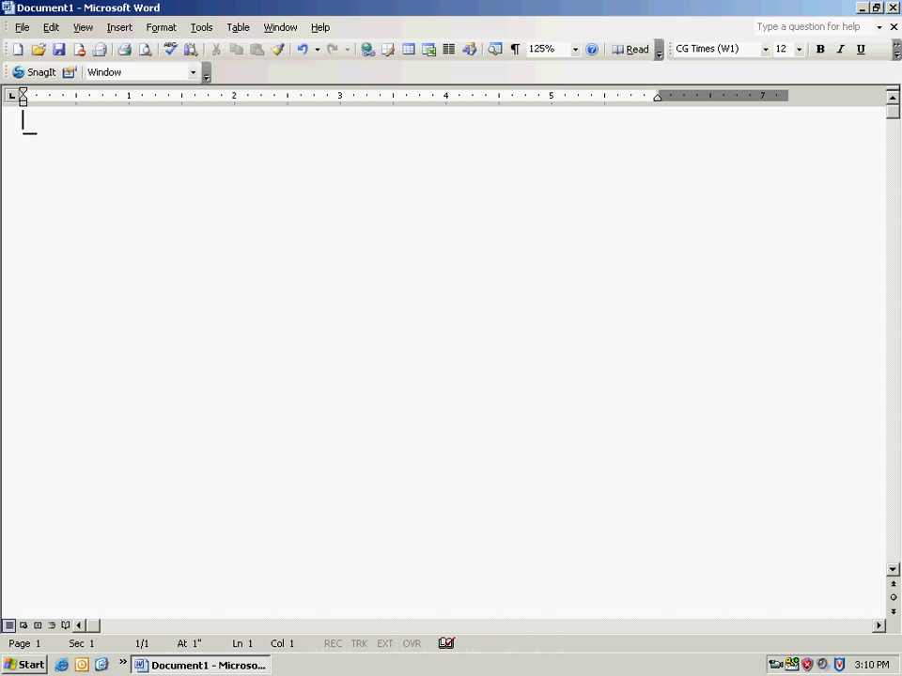
Enter the abbreviation nrml on the blank page so the AutoComplete suggestion appears.
text(nr)
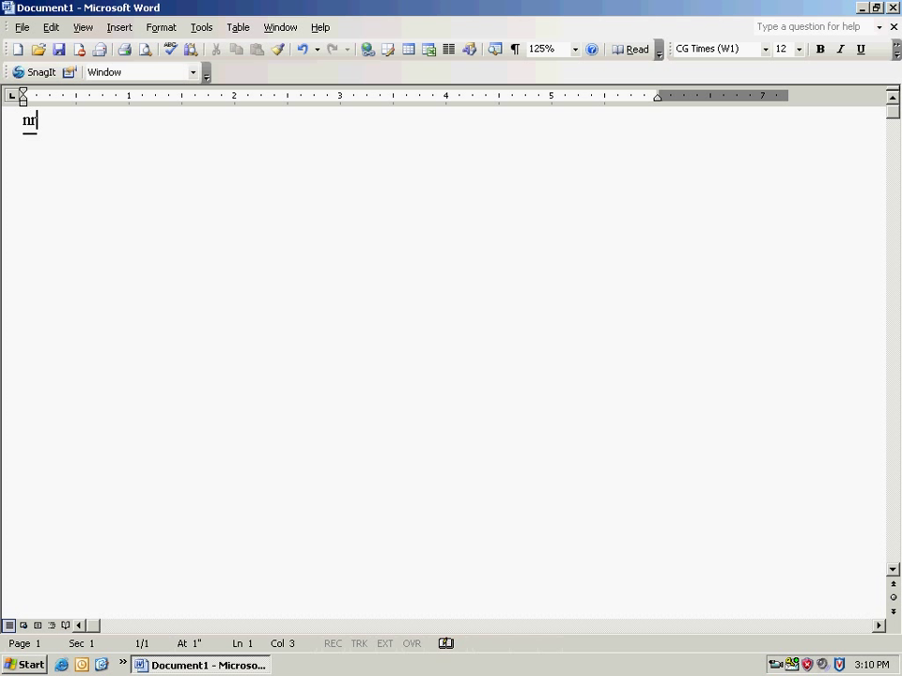
text(ml)
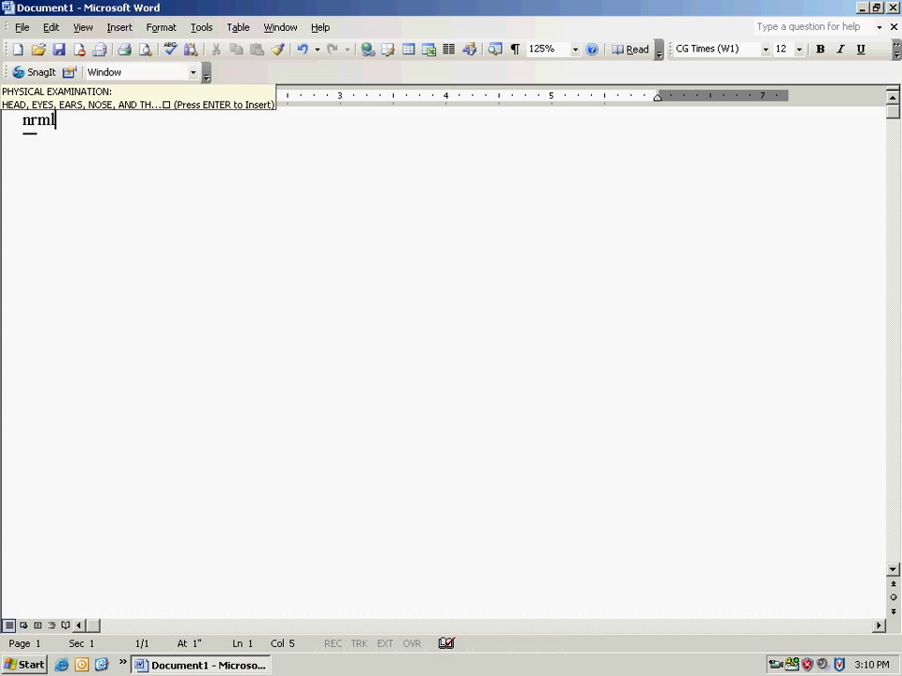